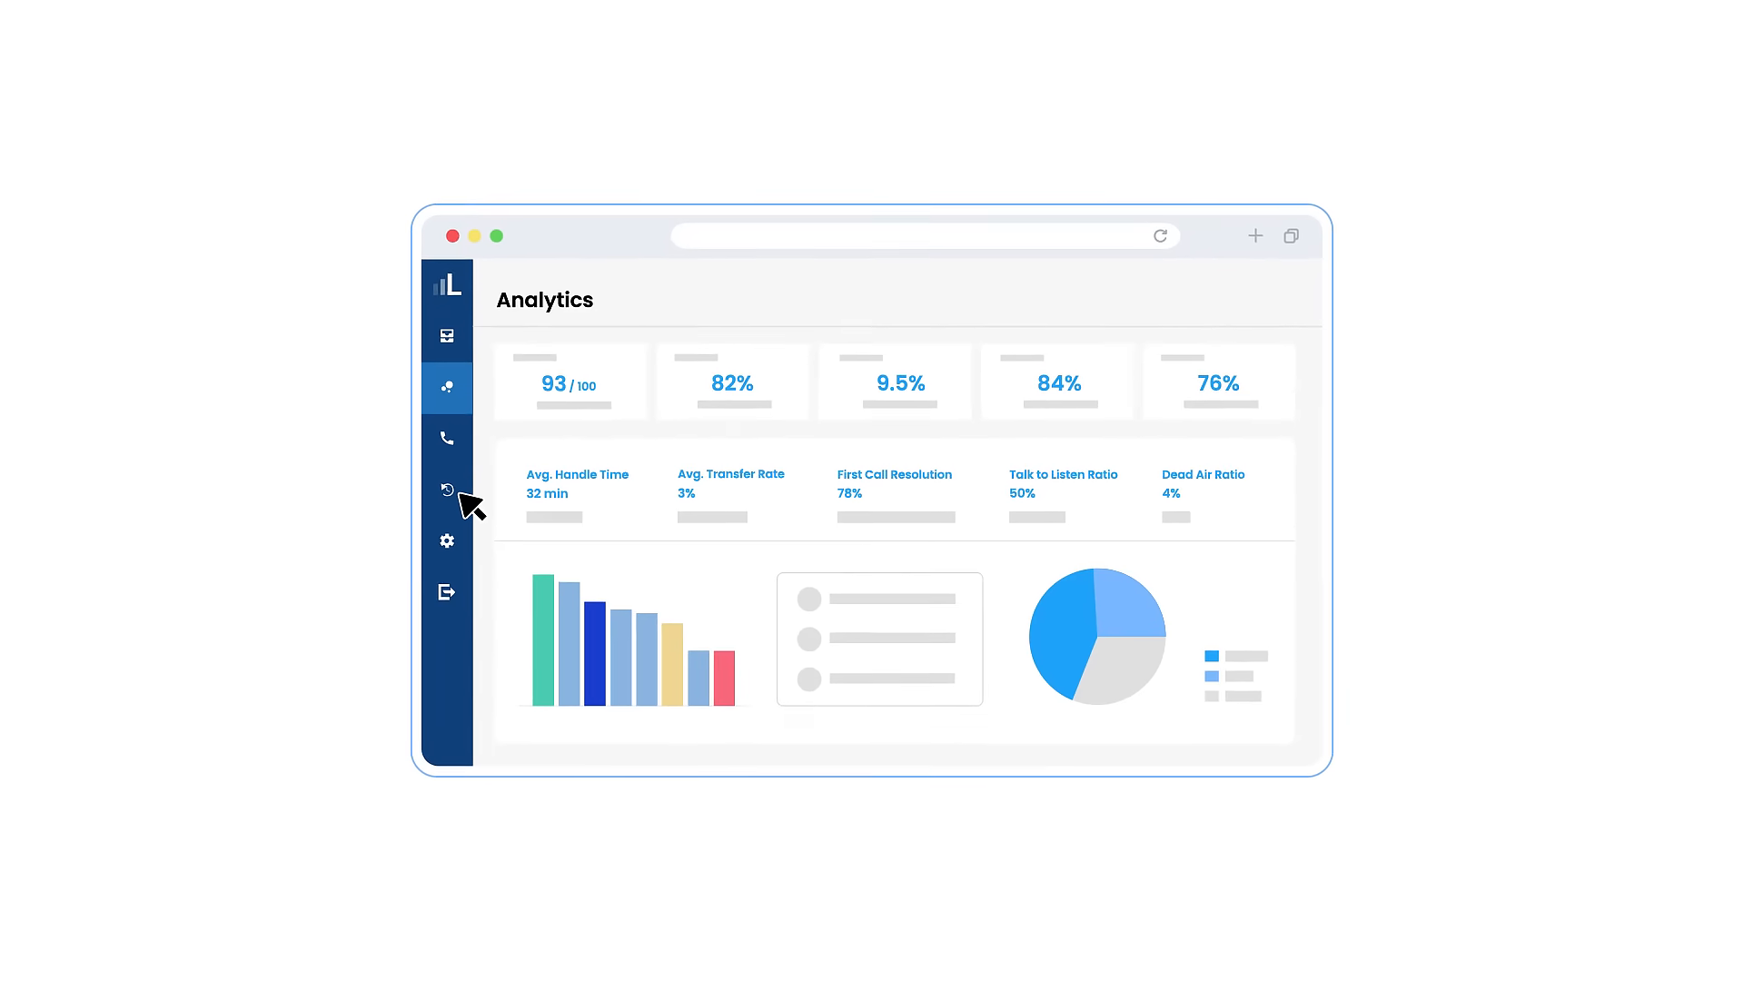
Switch from the analytics dashboard through interaction history to the Virtual Coach rule builder
{"action": "left_click", "coordinate": [447, 488]}
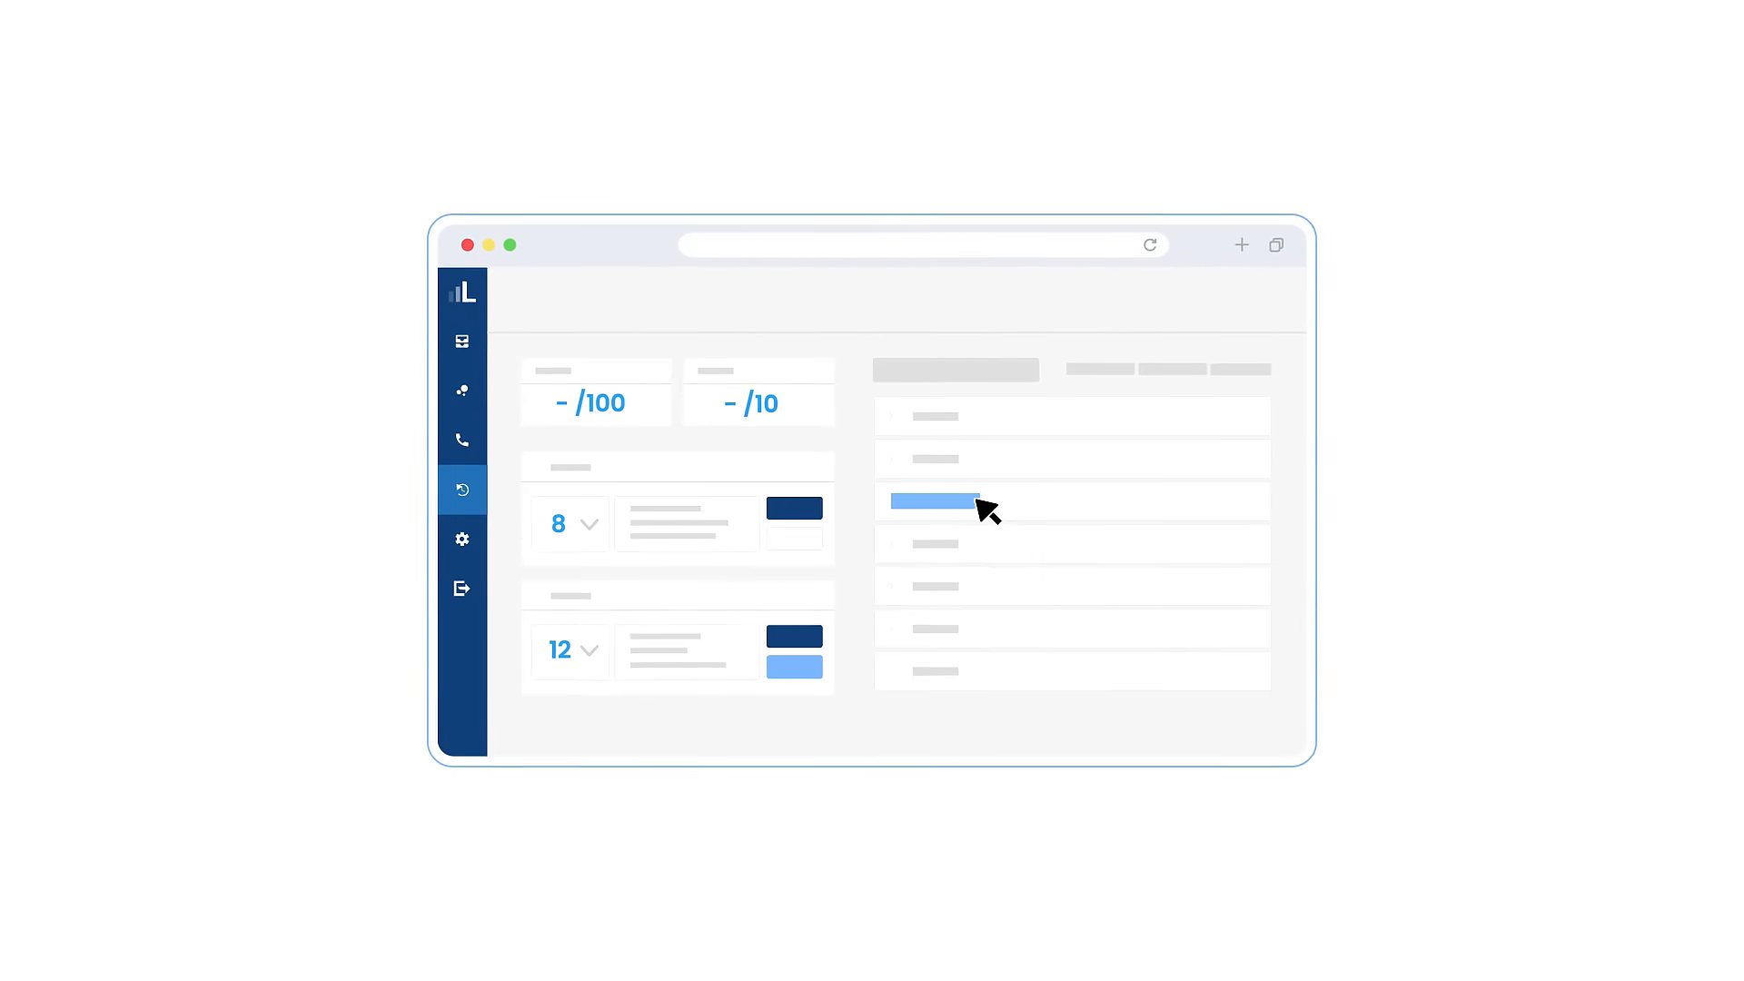
{"action": "left_click", "coordinate": [461, 539]}
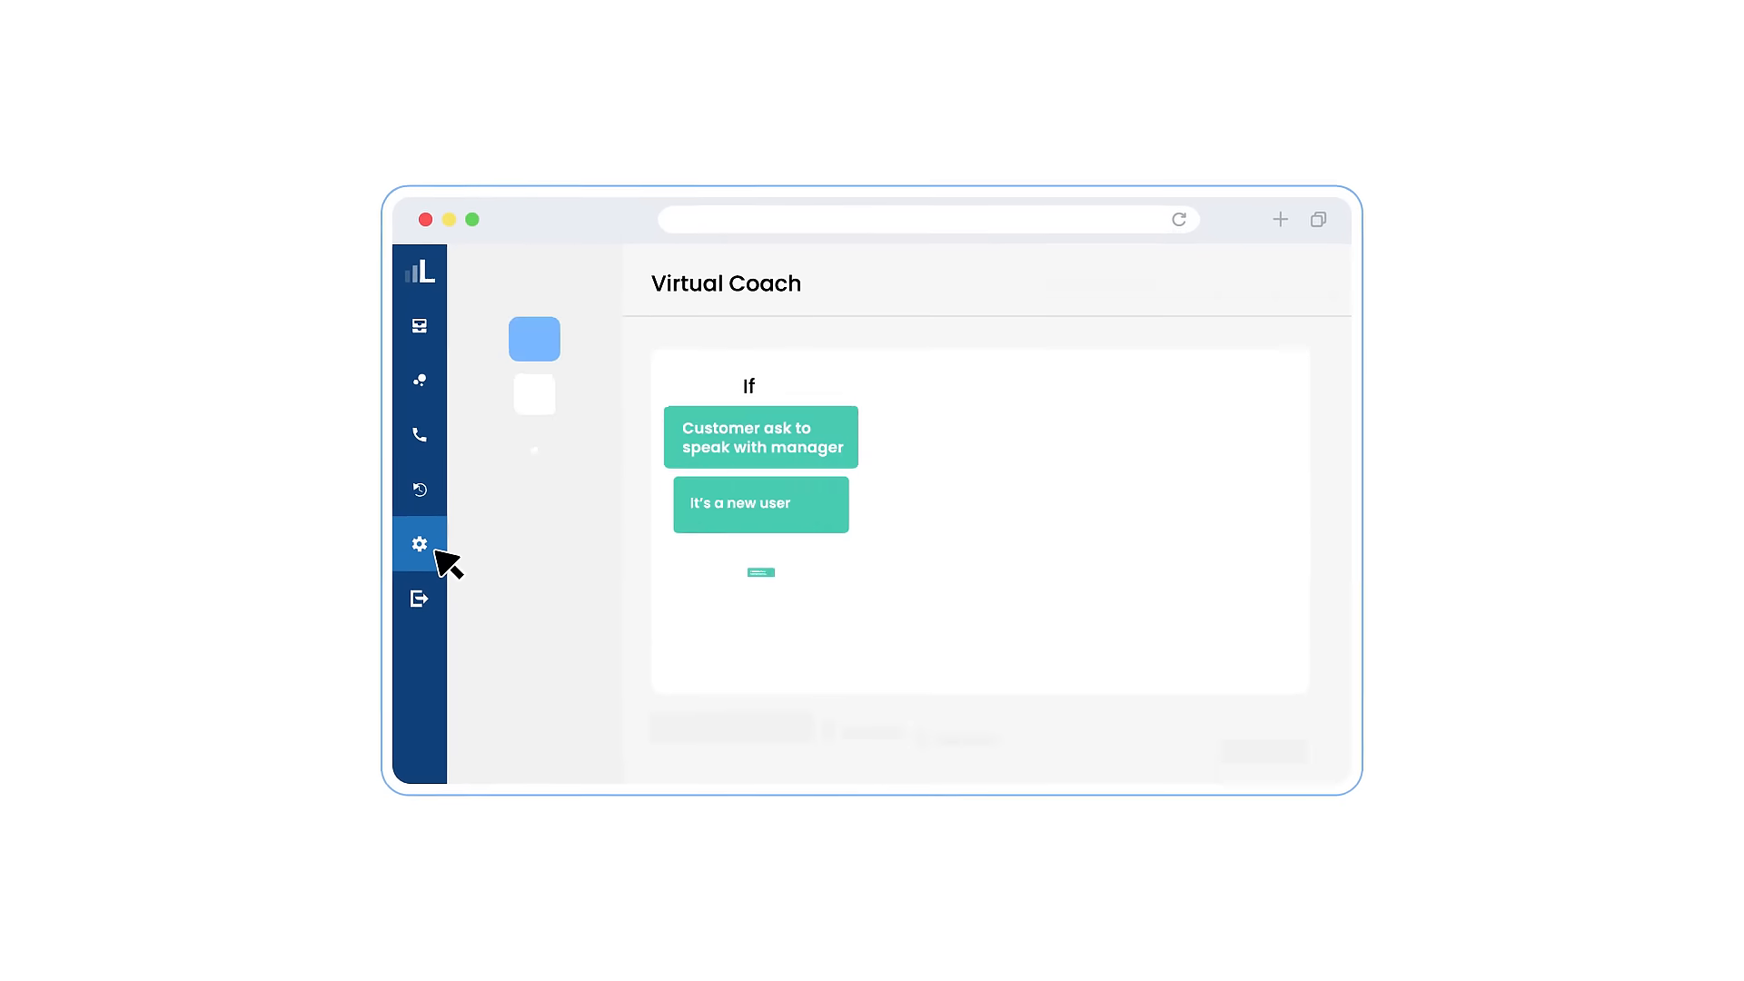